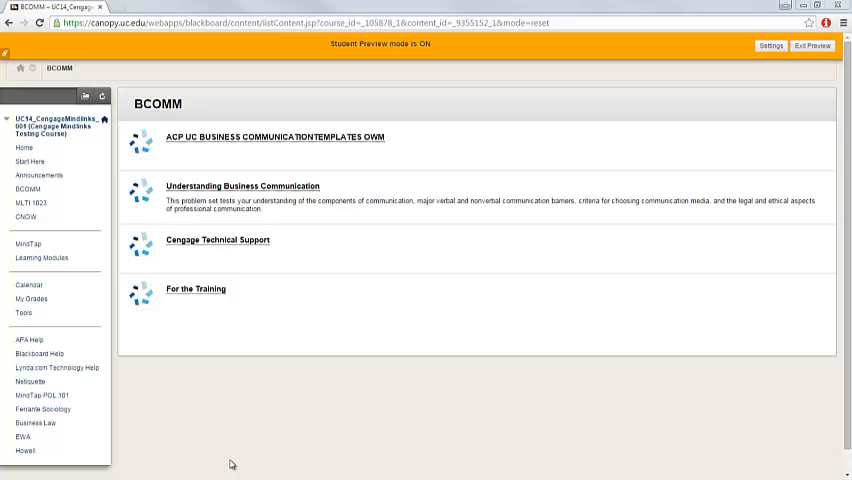
mouse_move(42, 258)
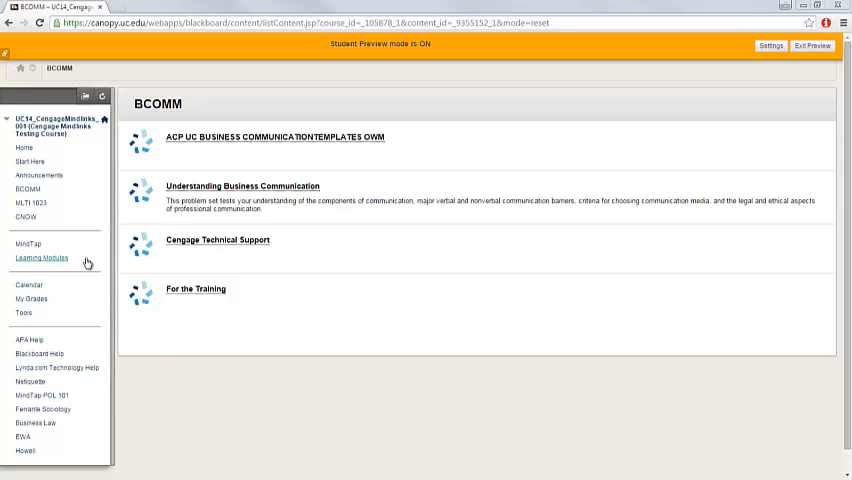
mouse_move(208, 344)
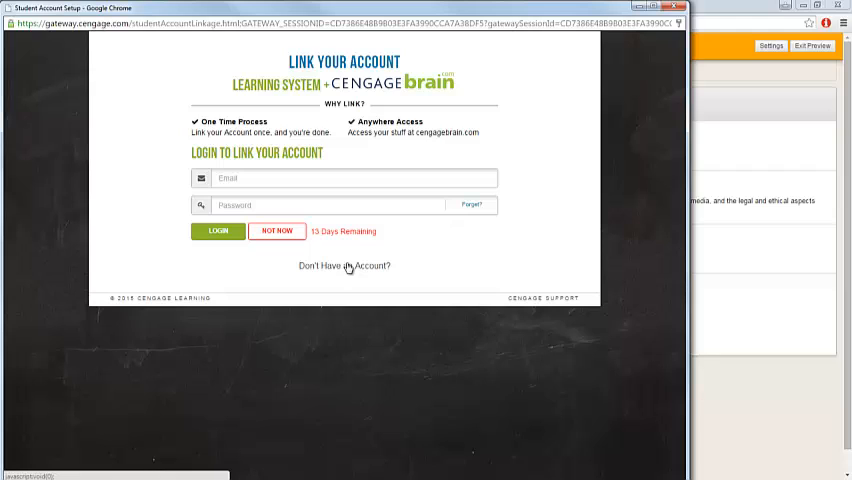
mouse_move(172, 192)
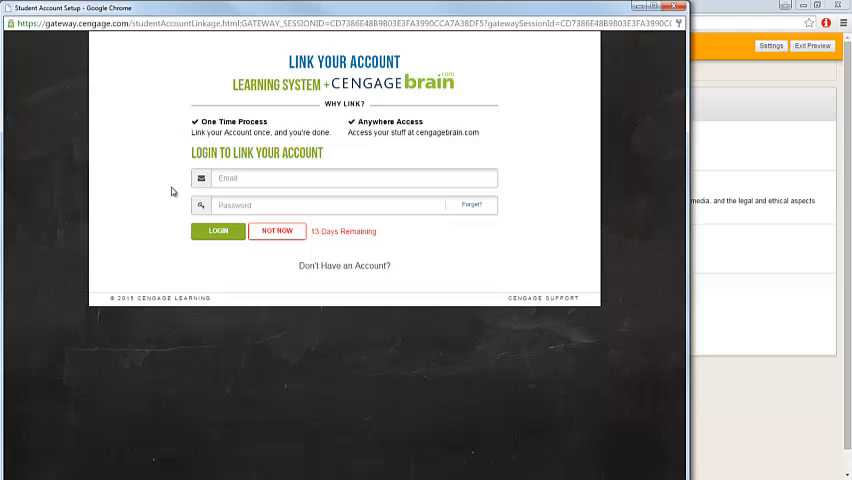
mouse_move(188, 196)
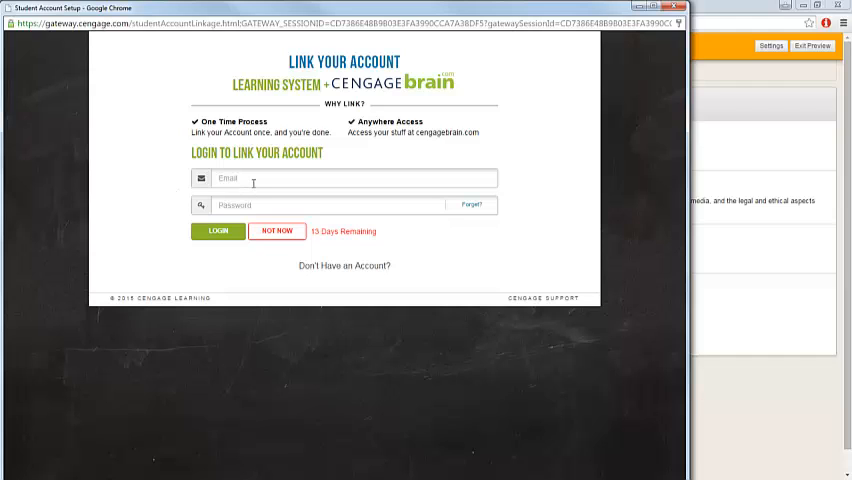
mouse_move(254, 200)
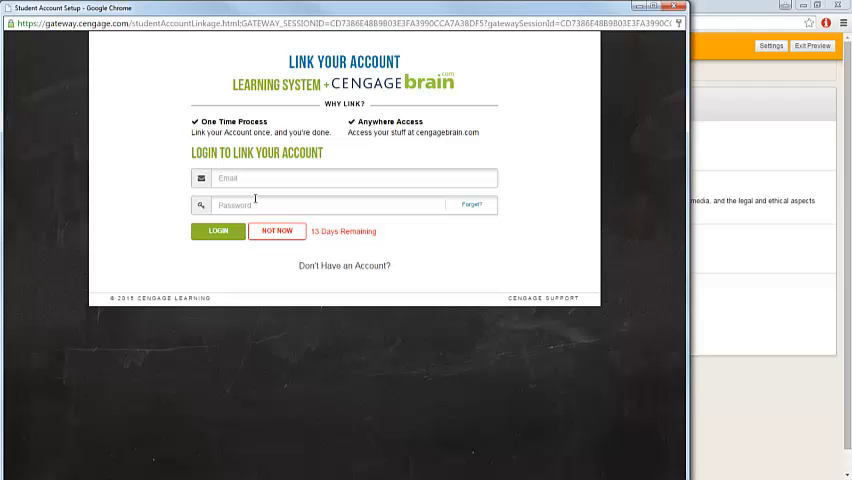
mouse_move(380, 252)
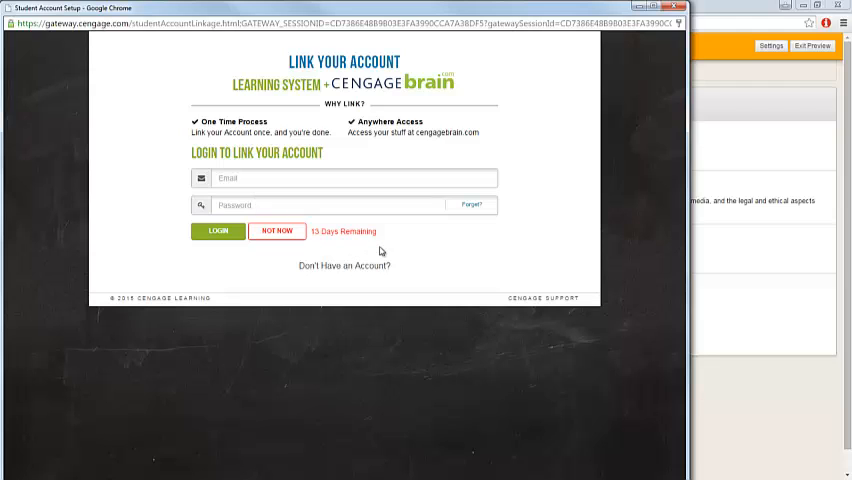
mouse_move(372, 270)
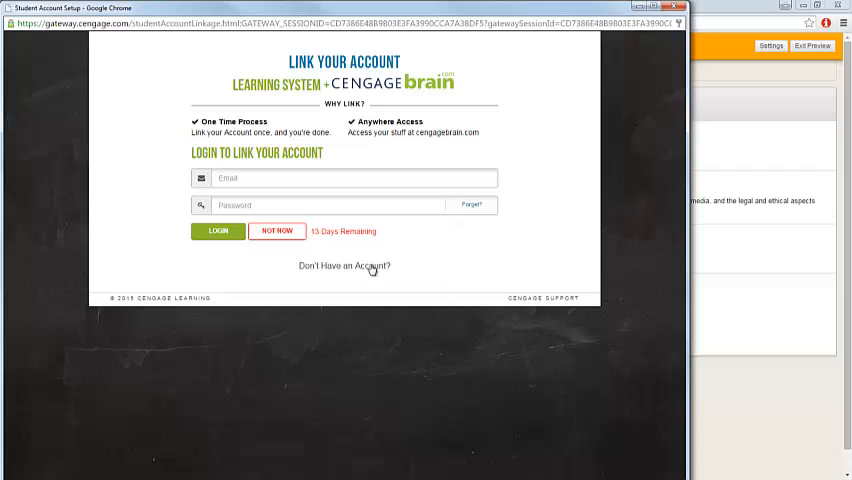
mouse_move(376, 284)
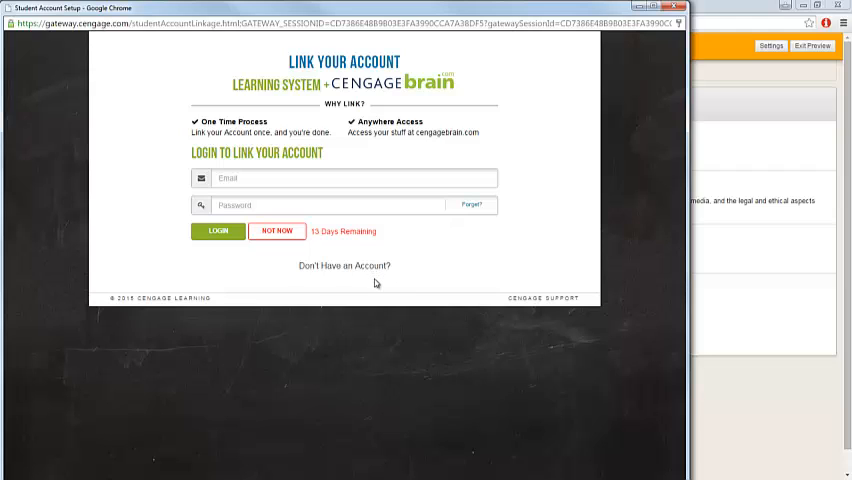
mouse_move(344, 246)
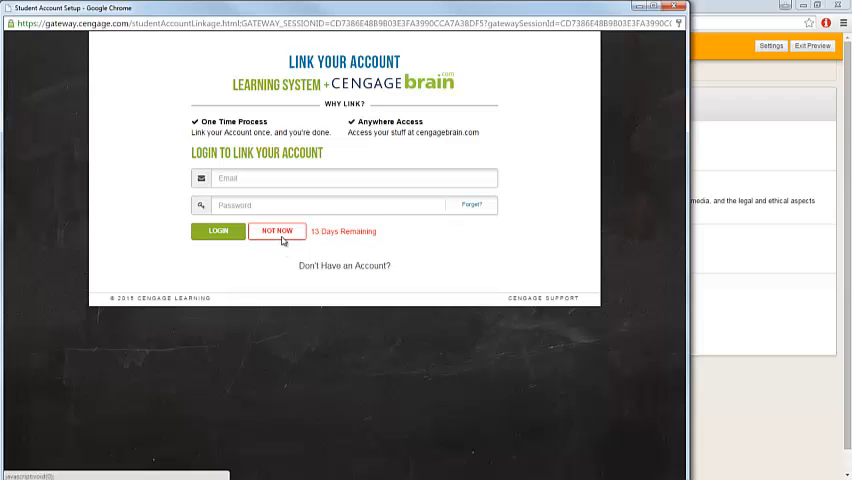
Step: Proceed with Buy Now and choose Redeem Access Code as the payment method
click(276, 232)
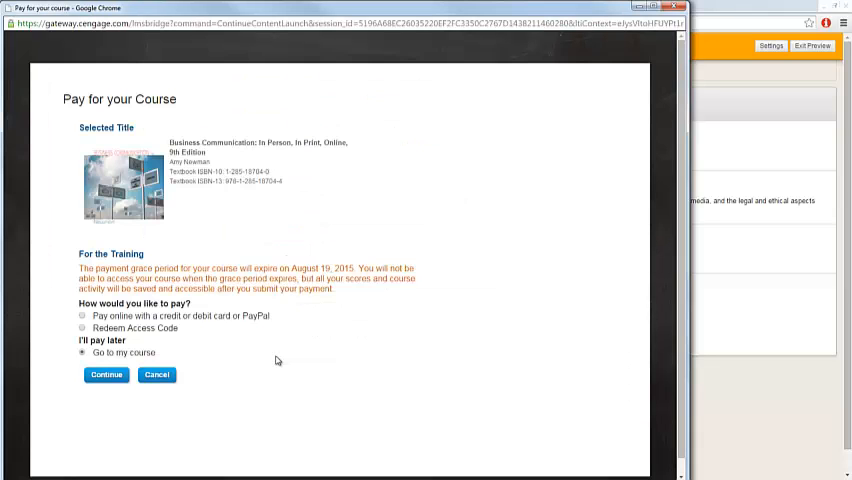
mouse_move(270, 360)
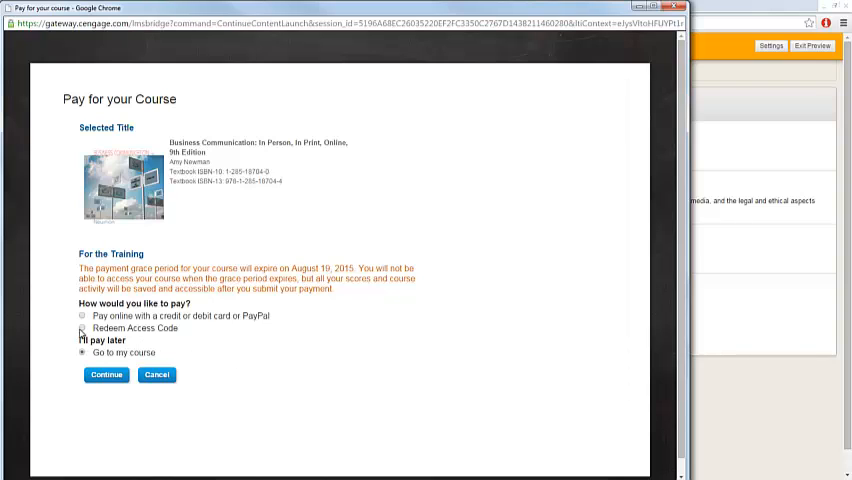
click(82, 328)
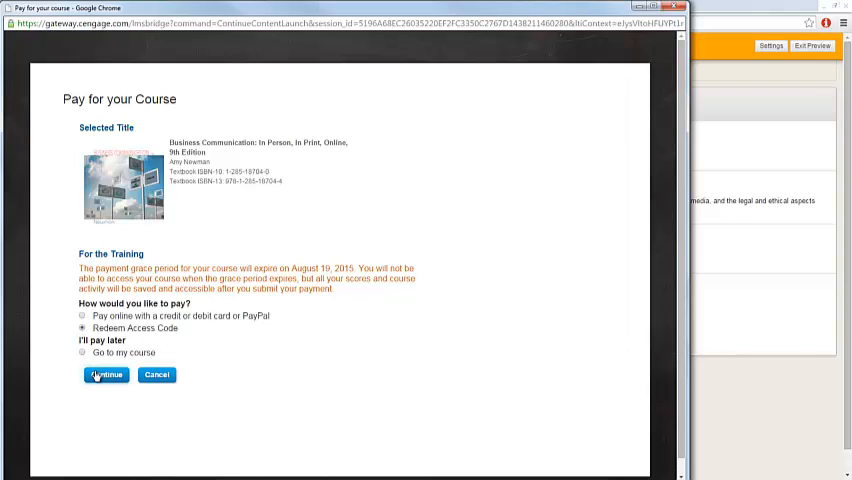
mouse_move(248, 368)
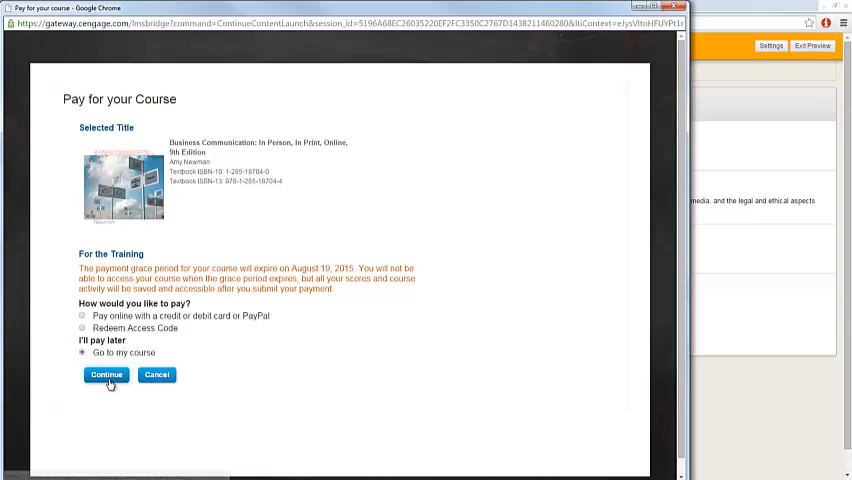
mouse_move(120, 400)
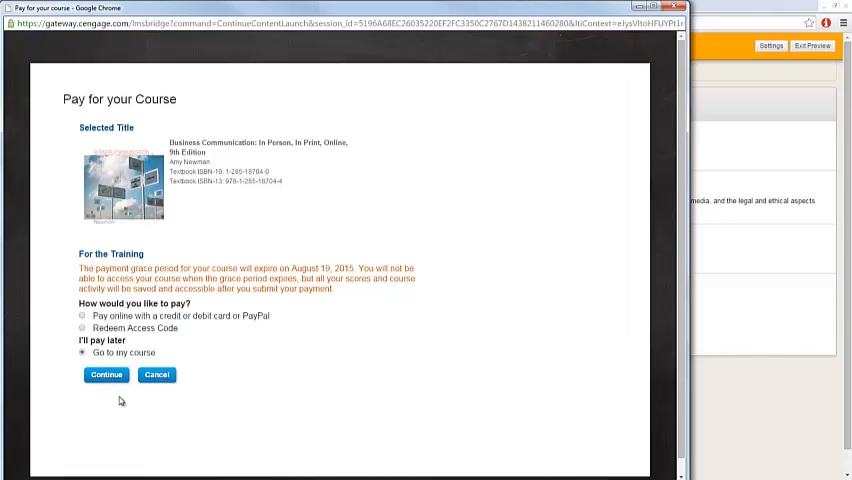
mouse_move(312, 358)
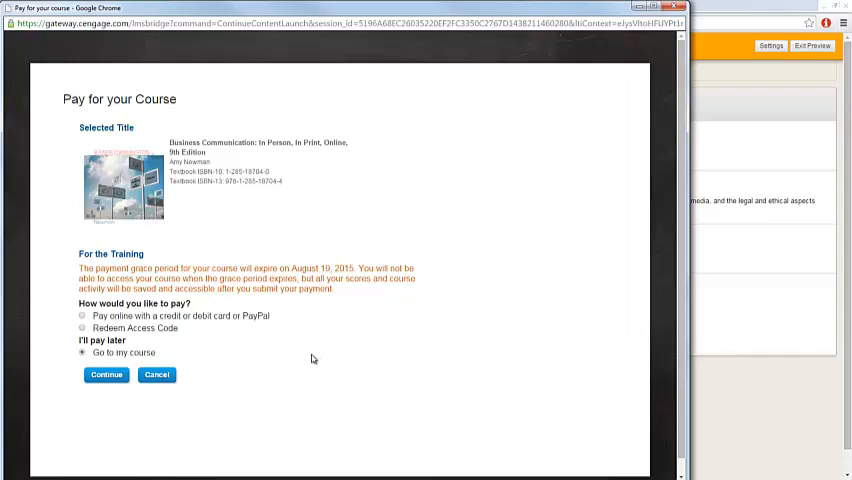
mouse_move(182, 344)
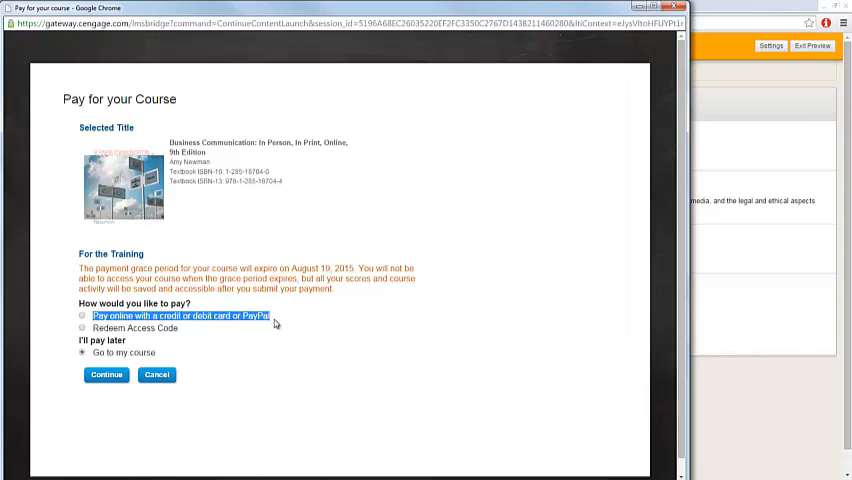
mouse_move(288, 340)
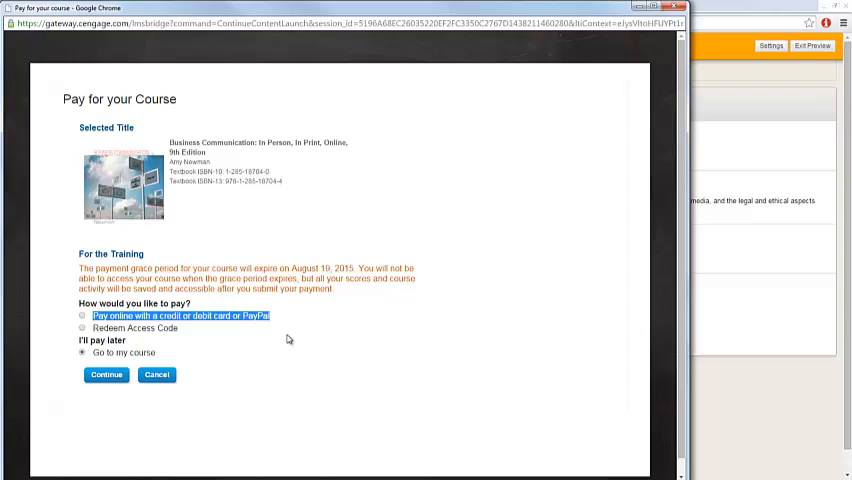
mouse_move(284, 332)
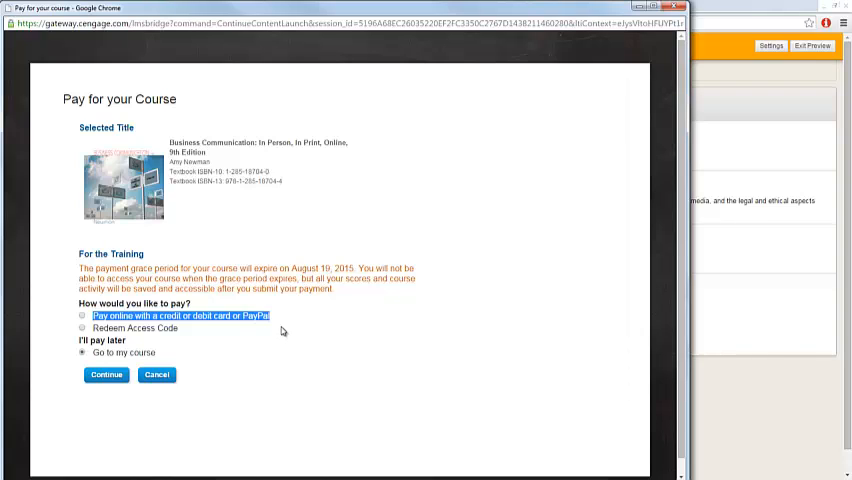
mouse_move(238, 334)
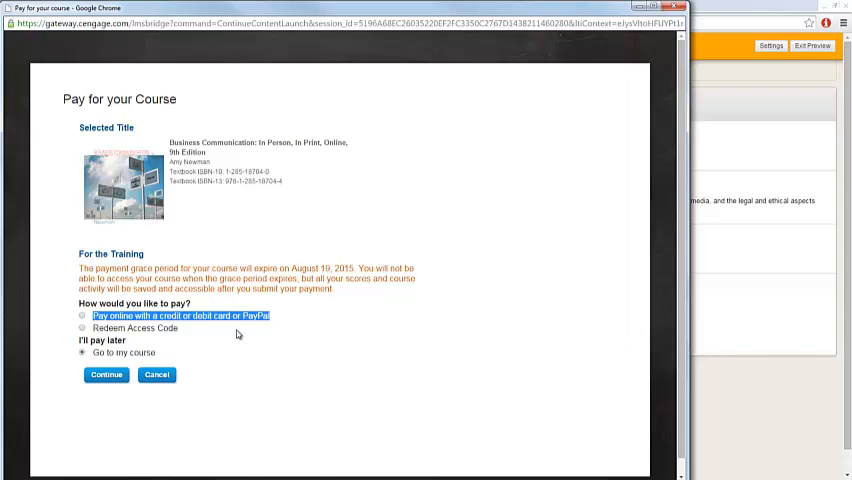
mouse_move(226, 336)
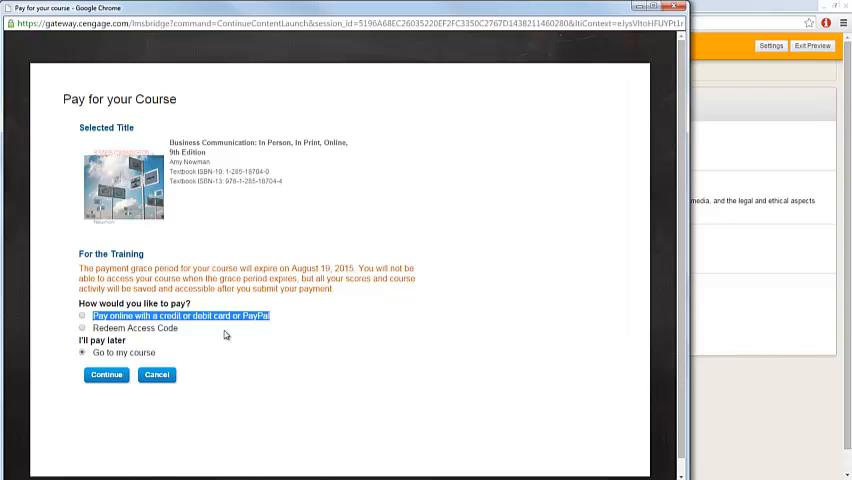